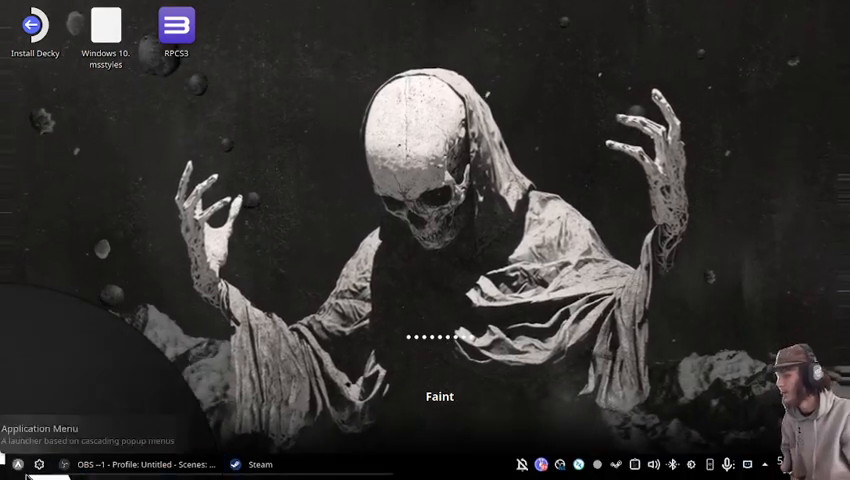
Show the Downloads folder in Dolphin and select the Fuel disc image
{"action": "left_click", "coordinate": [12, 464]}
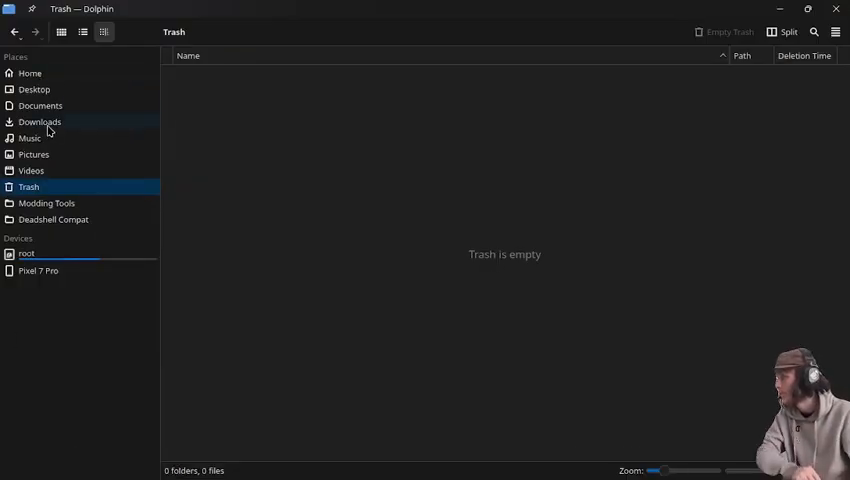
{"action": "left_click", "coordinate": [40, 120]}
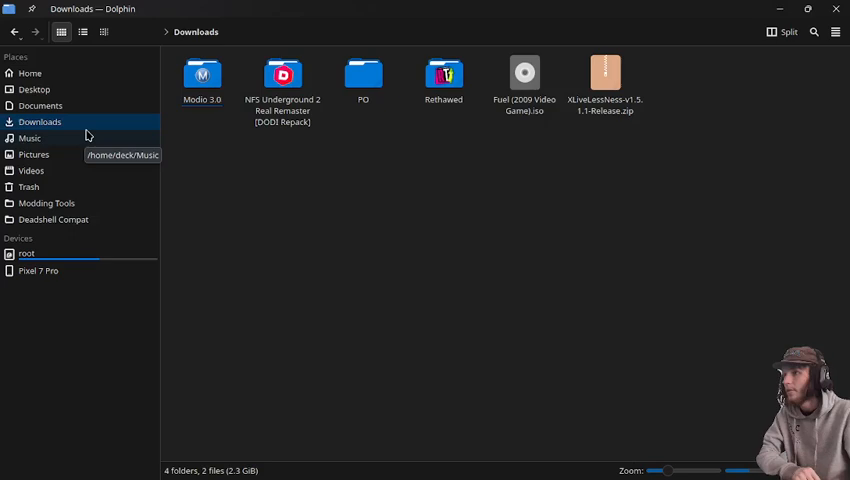
{"action": "left_click", "coordinate": [524, 84]}
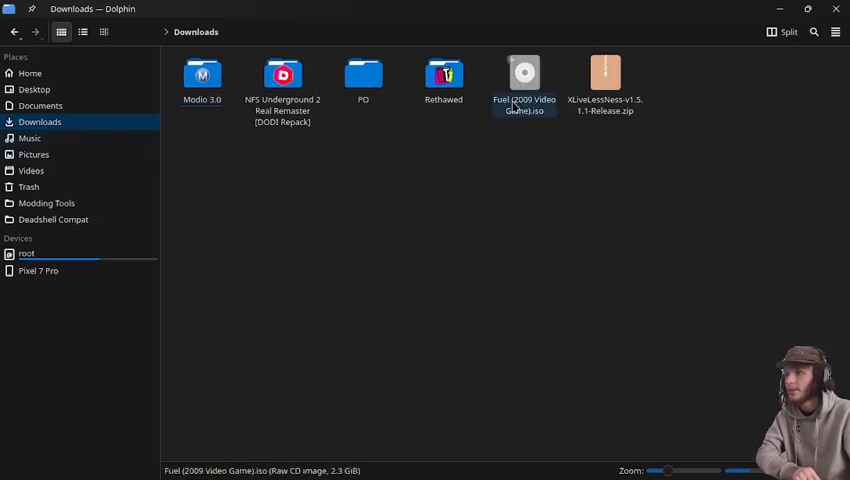
Bring up Configure Dolphin from the hamburger menu's Configure submenu
{"action": "left_click", "coordinate": [836, 32]}
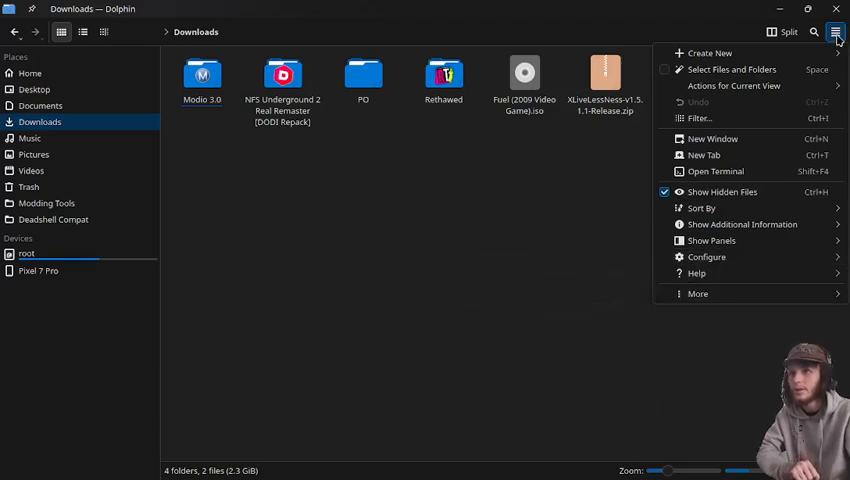
{"action": "left_click", "coordinate": [708, 256]}
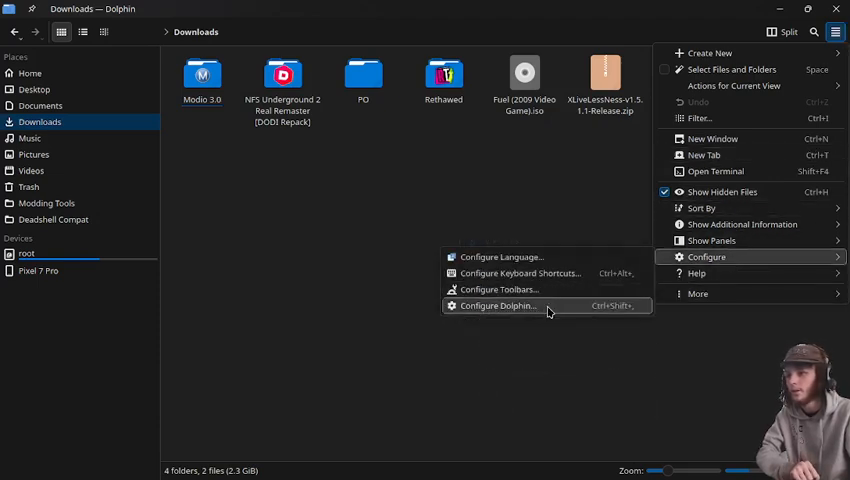
{"action": "left_click", "coordinate": [496, 306]}
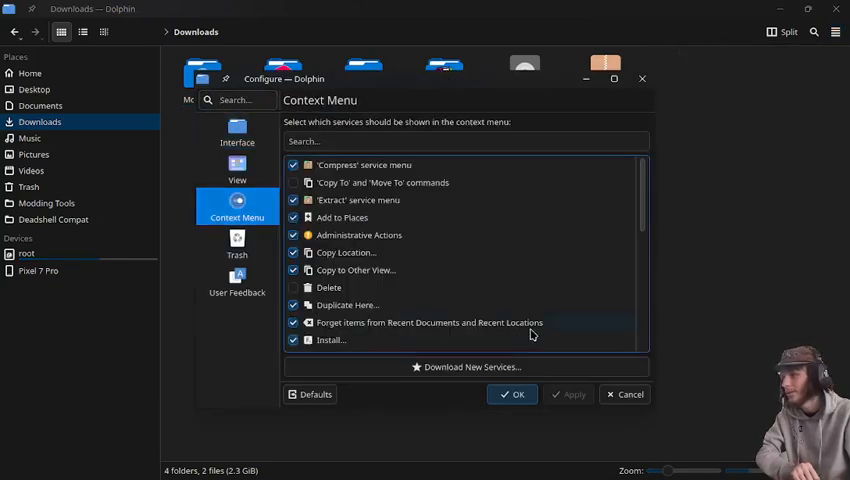
Search the downloadable services for 'iso' and install the Mount/Unmount ISO service menu
{"action": "left_click", "coordinate": [464, 368]}
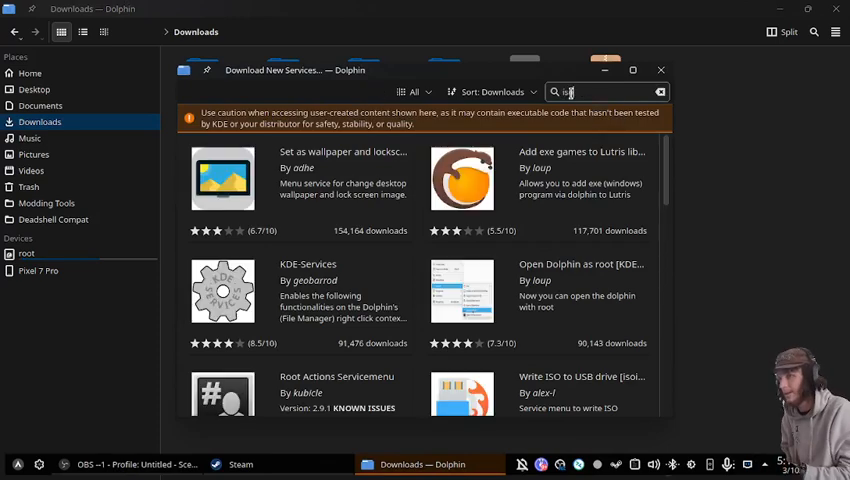
{"action": "type", "text": "is"}
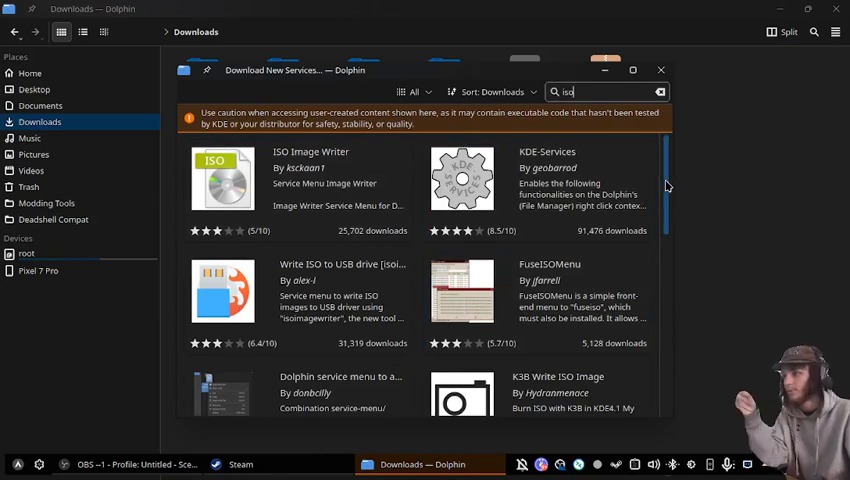
{"action": "scroll", "scroll_direction": "down", "scroll_amount": 3}
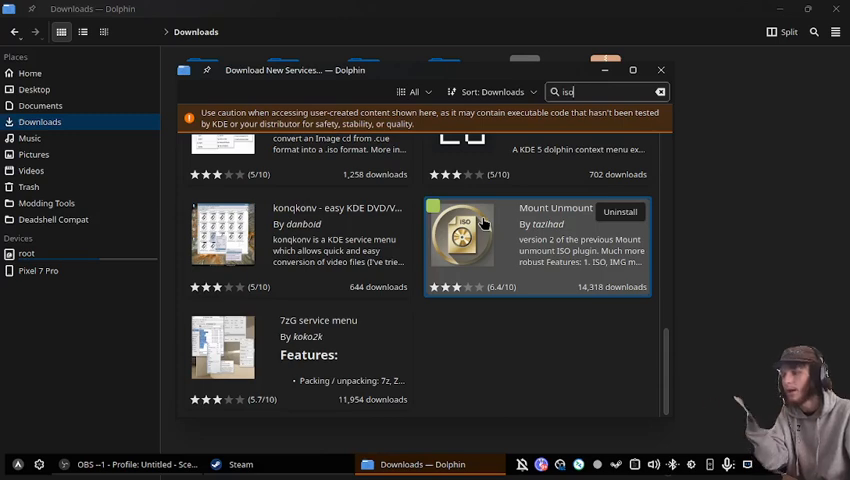
{"action": "mouse_move", "coordinate": [520, 220]}
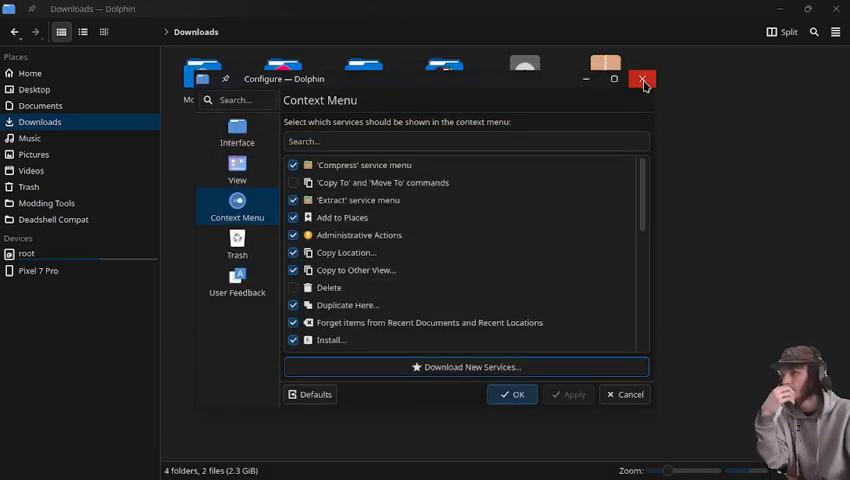
Close the settings and mount the Fuel ISO via its right-click Mount/Unmount service
{"action": "left_click", "coordinate": [642, 80]}
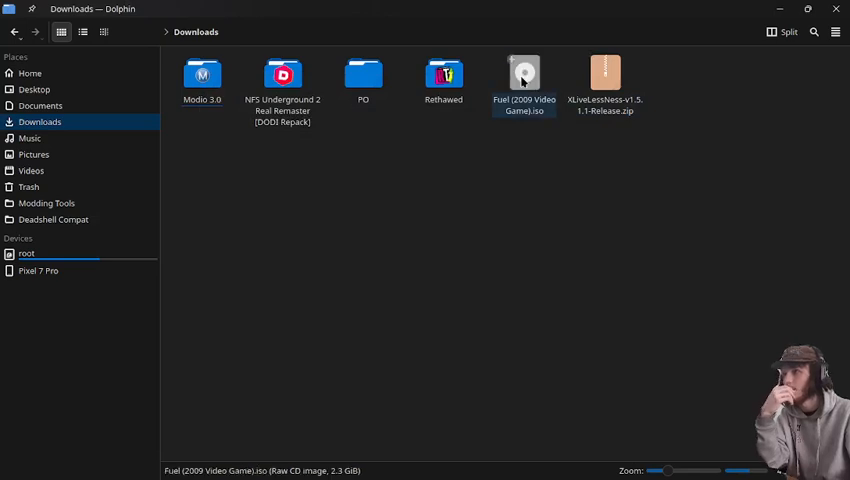
{"action": "right_click", "coordinate": [524, 76]}
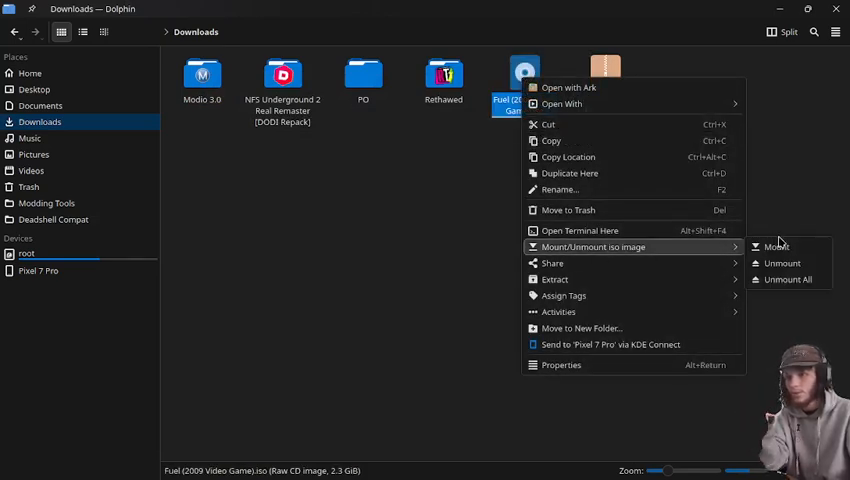
{"action": "left_click", "coordinate": [776, 246]}
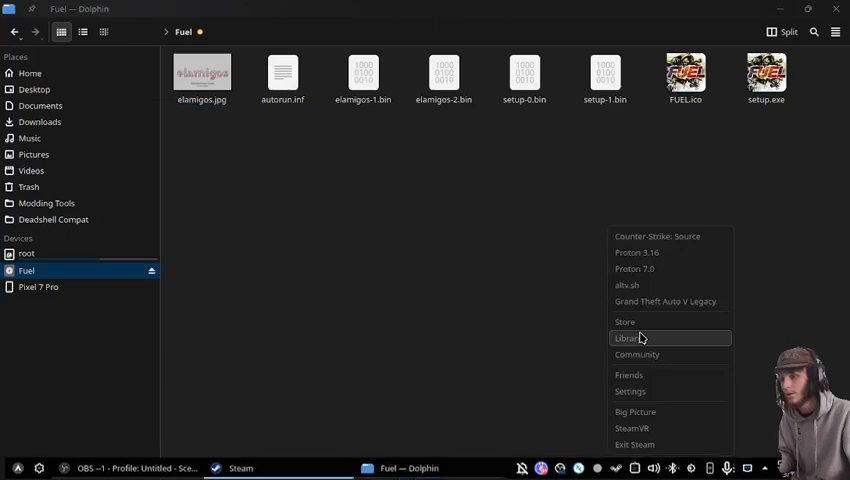
Add the mounted disc's setup.exe to the Steam library as a non-Steam game
{"action": "left_click", "coordinate": [628, 338]}
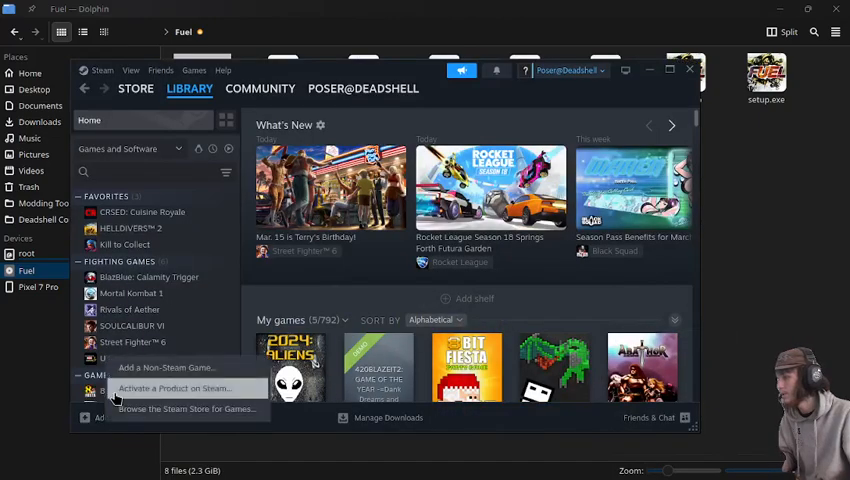
{"action": "left_click", "coordinate": [168, 368]}
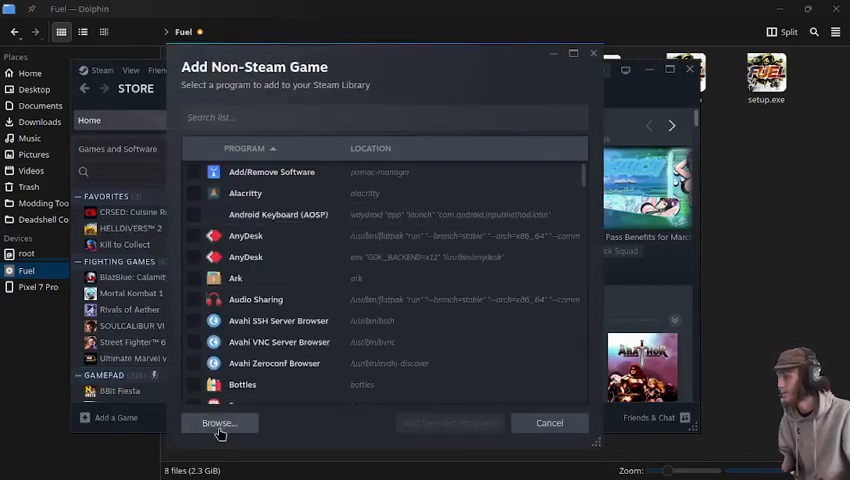
{"action": "left_click", "coordinate": [220, 422]}
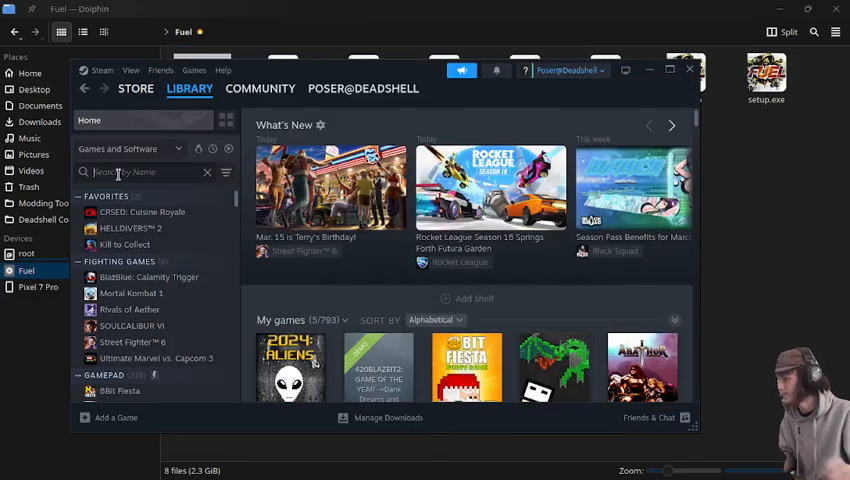
{"action": "type", "text": "setup"}
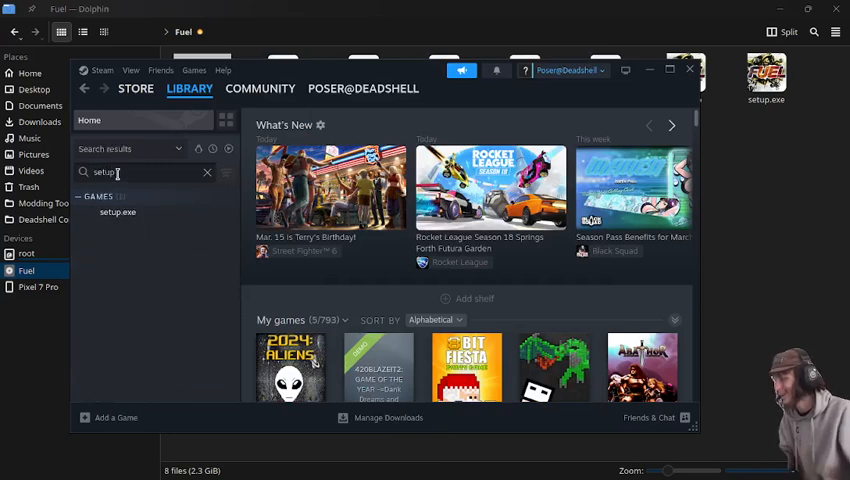
Bring up the setup.exe entry's Properties on its Compatibility settings
{"action": "left_click", "coordinate": [116, 212]}
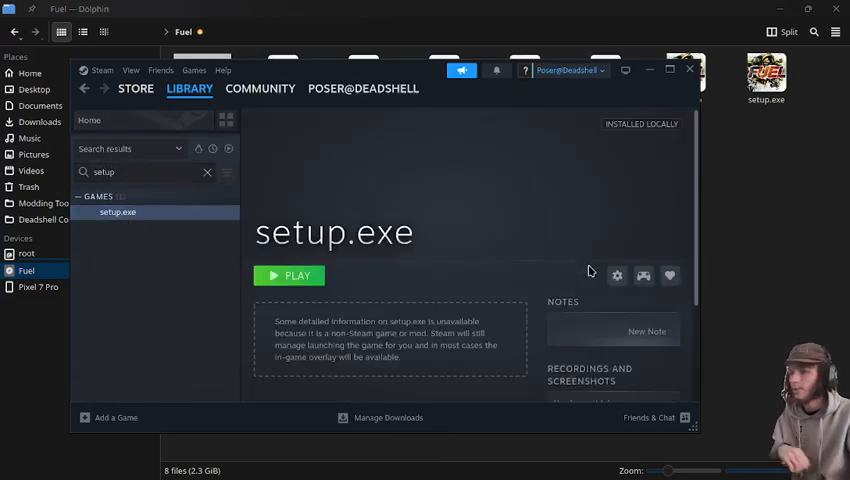
{"action": "left_click", "coordinate": [616, 276]}
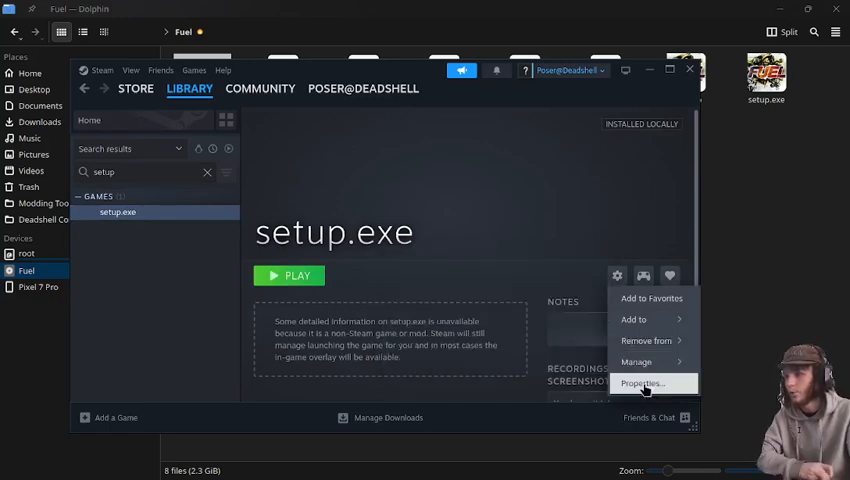
{"action": "left_click", "coordinate": [624, 384]}
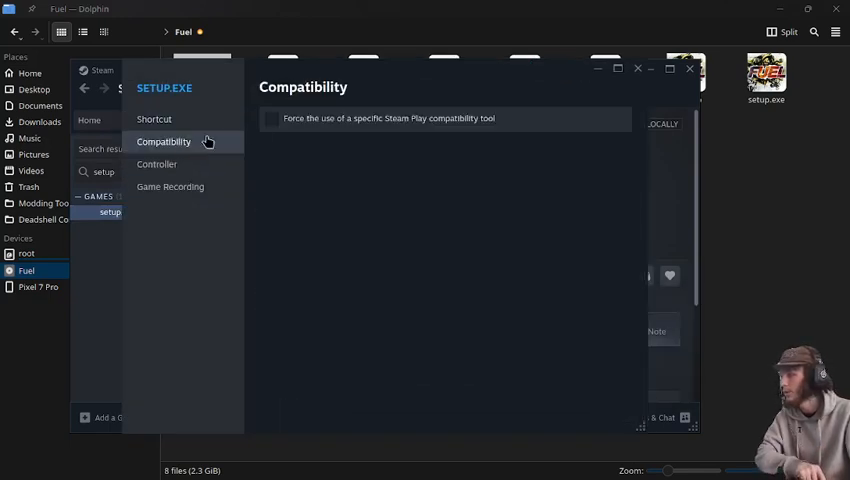
{"action": "left_click", "coordinate": [272, 118]}
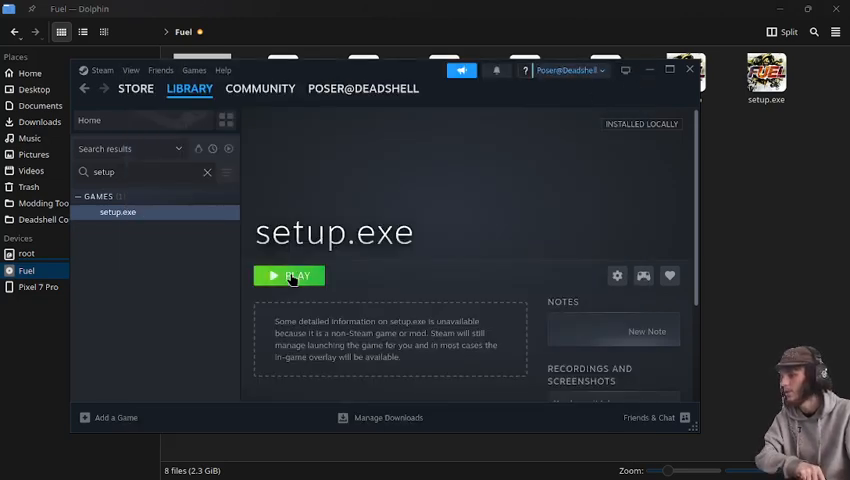
Launch setup.exe with Proton and choose a Games/Fuel folder as the install destination
{"action": "left_click", "coordinate": [288, 276]}
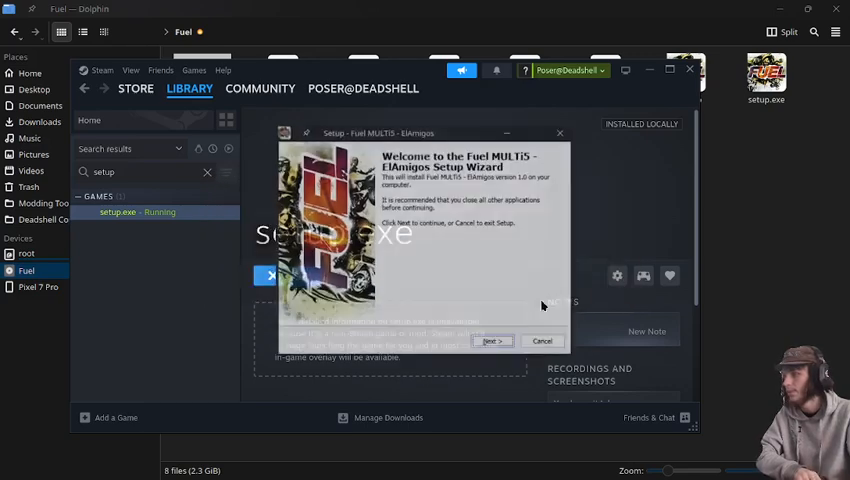
{"action": "left_click", "coordinate": [492, 340]}
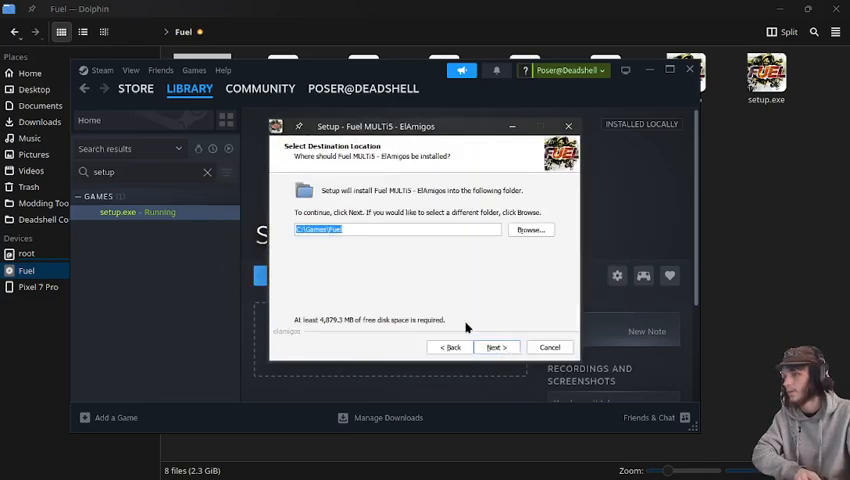
{"action": "left_click", "coordinate": [530, 228]}
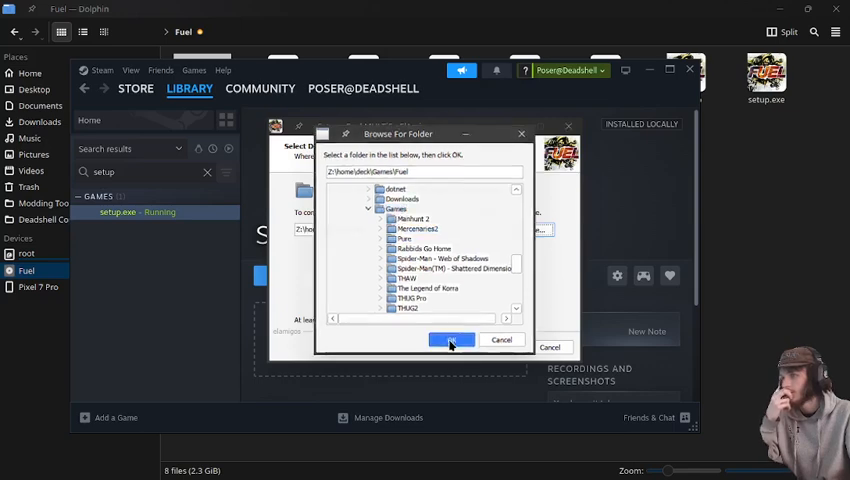
{"action": "left_click", "coordinate": [448, 340]}
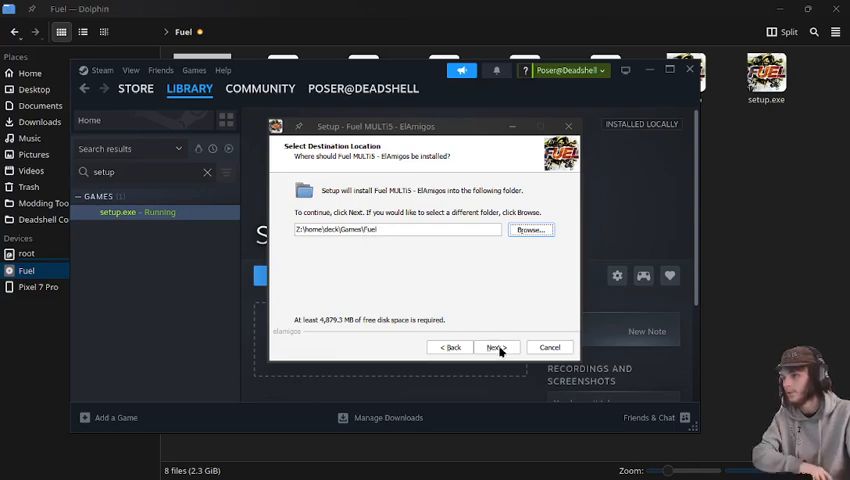
Accept the install folder, start menu folder and tasks, and confirm the player name
{"action": "left_click", "coordinate": [496, 348]}
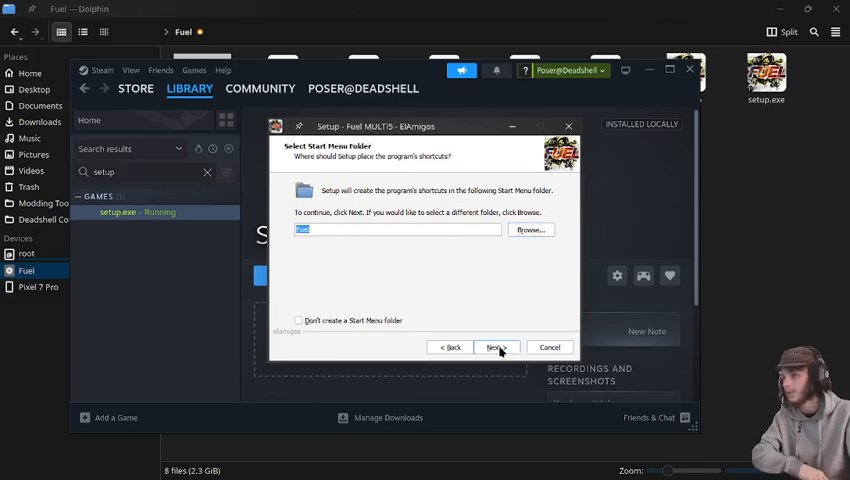
{"action": "left_click", "coordinate": [496, 348]}
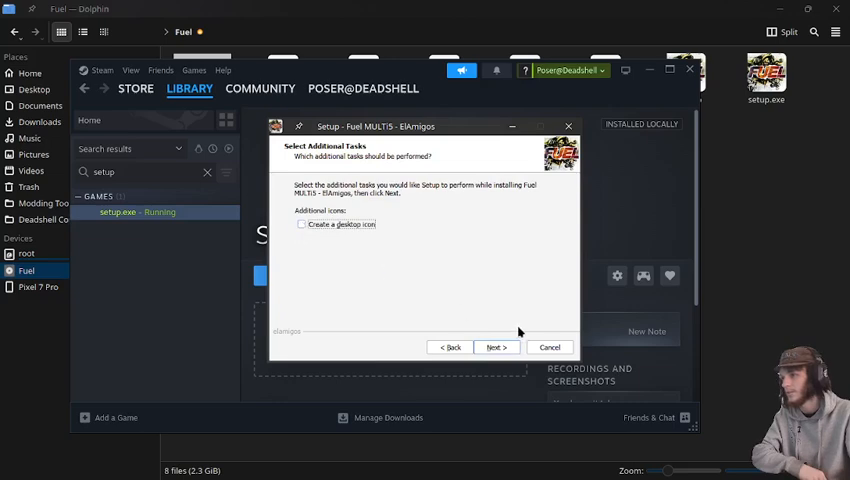
{"action": "left_click", "coordinate": [496, 348]}
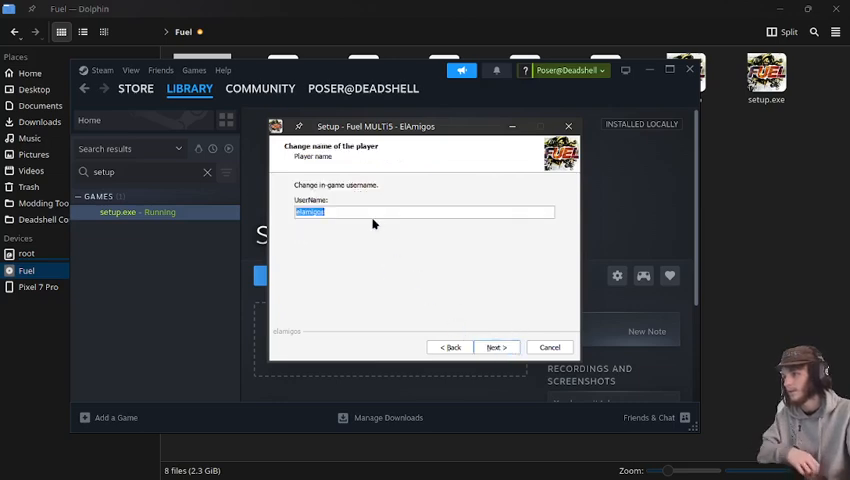
{"action": "type", "text": "Poser@Deadshell"}
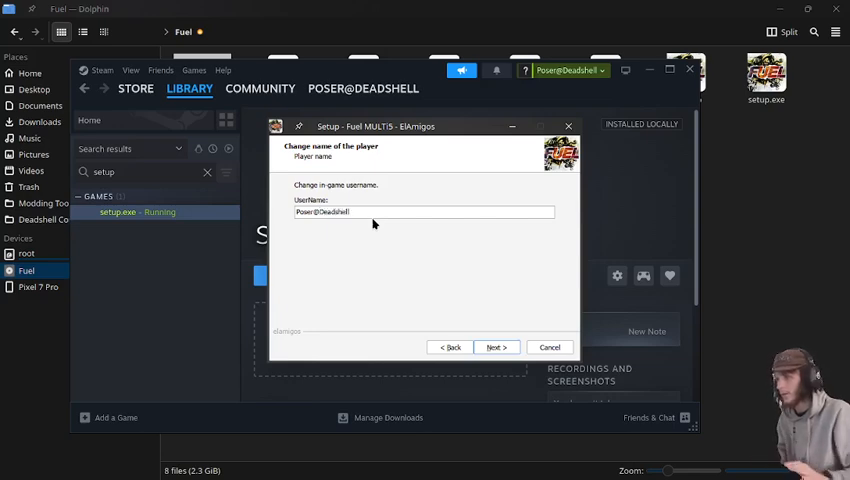
{"action": "left_click", "coordinate": [496, 348]}
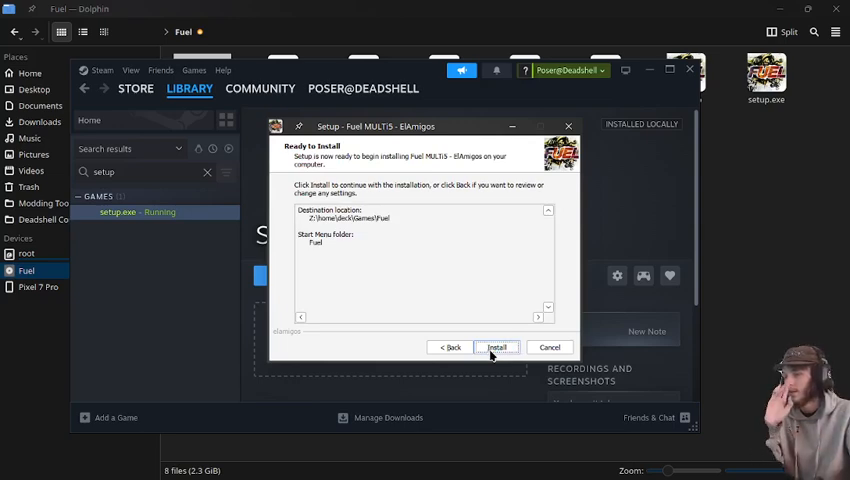
Install Fuel, finish the wizard and quit the Fuel launcher
{"action": "left_click", "coordinate": [496, 348]}
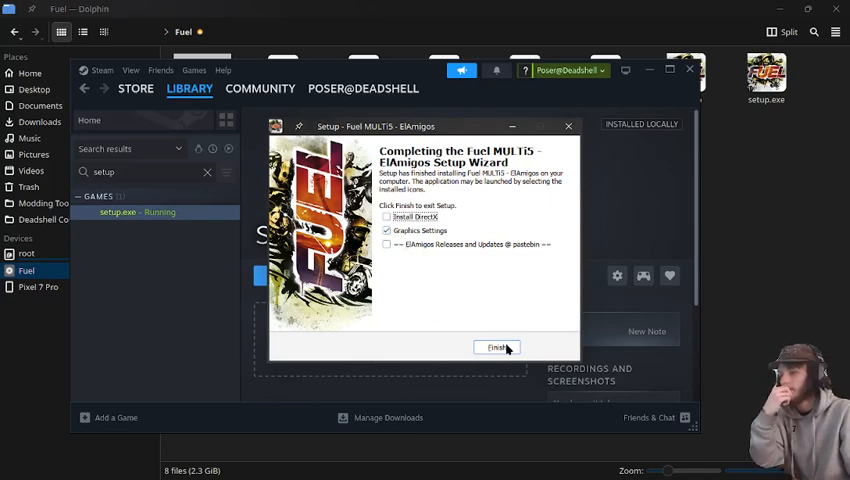
{"action": "left_click", "coordinate": [496, 348]}
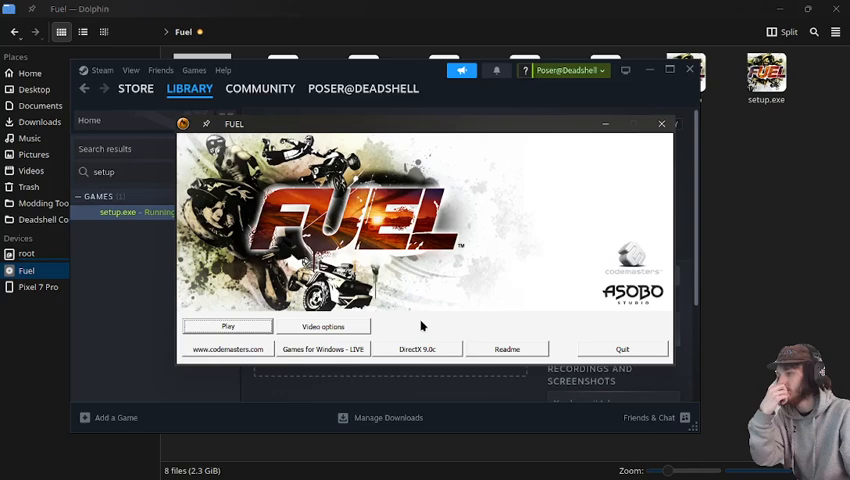
{"action": "mouse_move", "coordinate": [626, 354]}
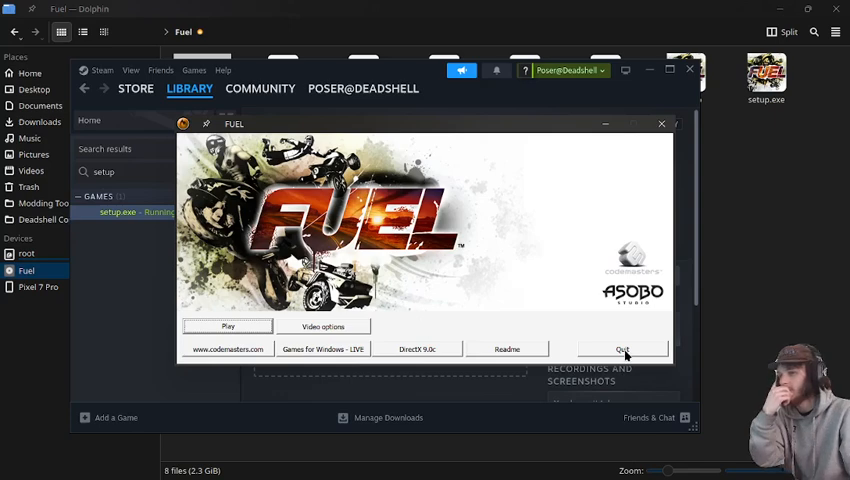
{"action": "left_click", "coordinate": [624, 348]}
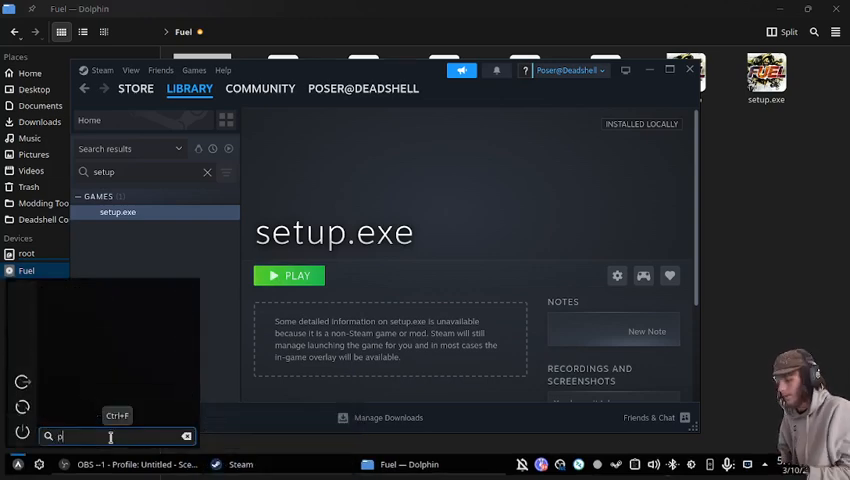
Launch Protontricks from the app search and pick the setup.exe non-Steam shortcut
{"action": "type", "text": "rot"}
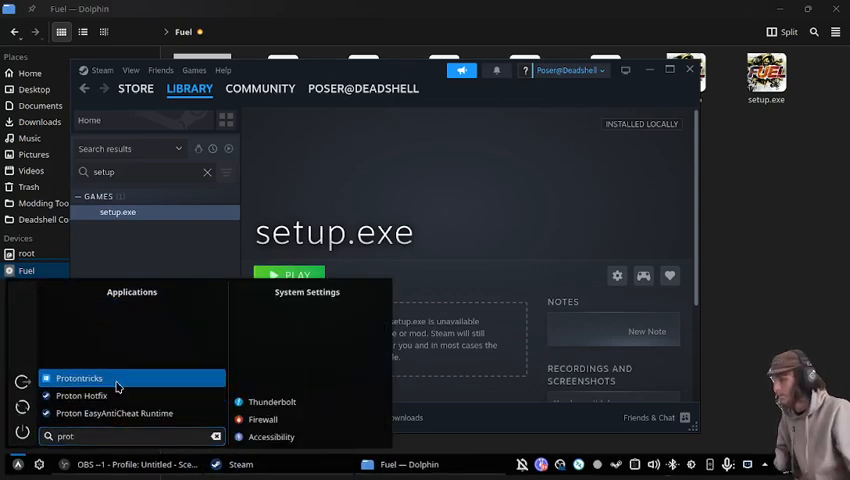
{"action": "left_click", "coordinate": [78, 378]}
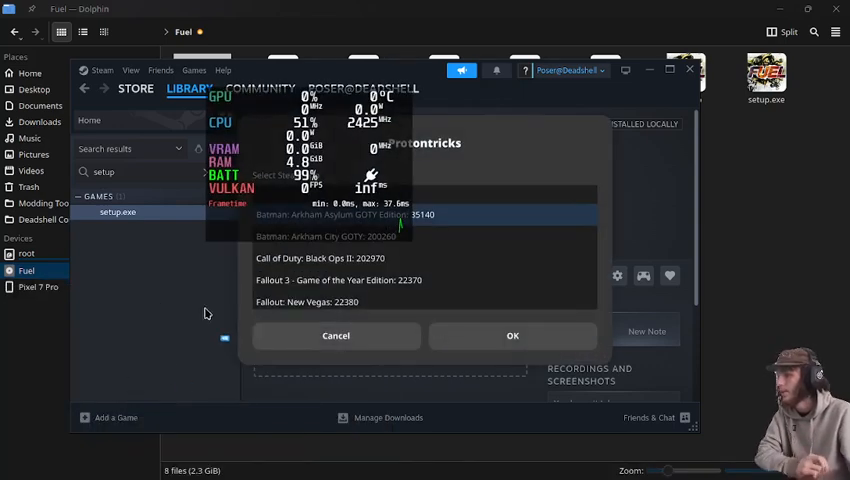
{"action": "scroll", "scroll_direction": "down", "scroll_amount": 3}
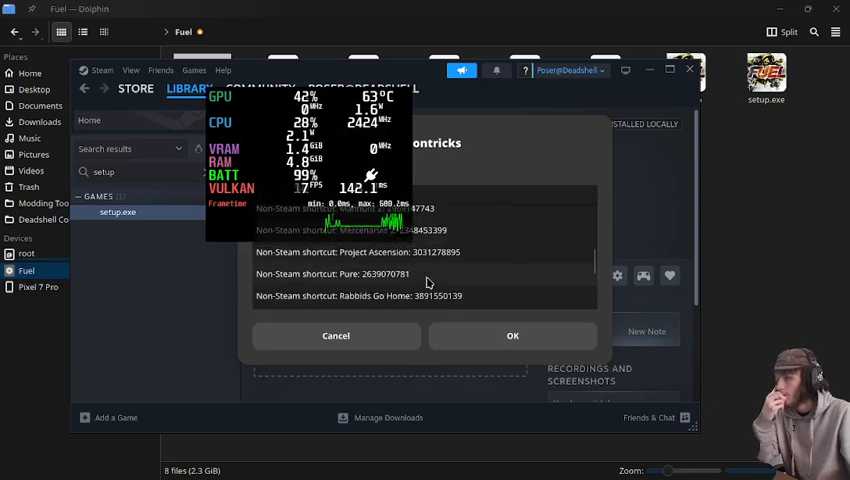
{"action": "scroll", "scroll_direction": "down", "scroll_amount": 3}
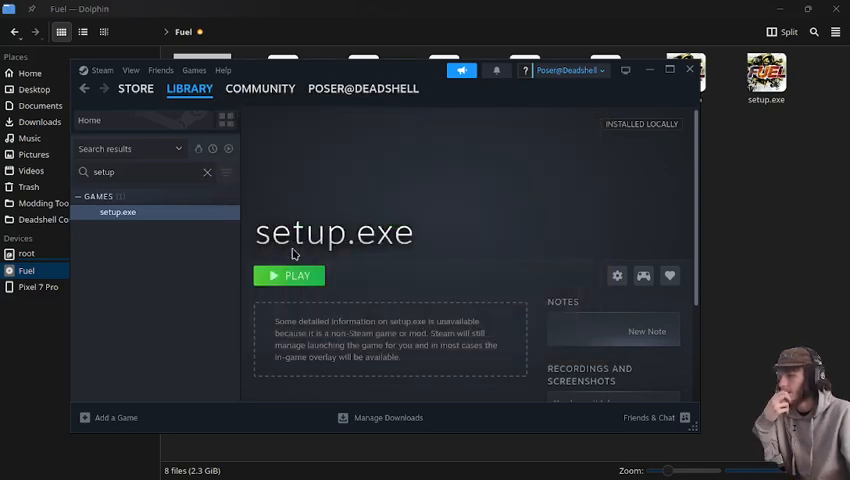
{"action": "mouse_move", "coordinate": [446, 264]}
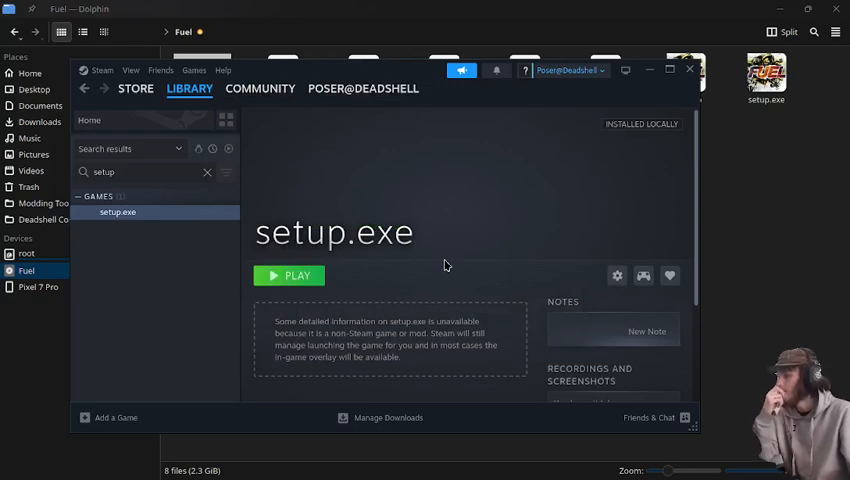
{"action": "mouse_move", "coordinate": [452, 264]}
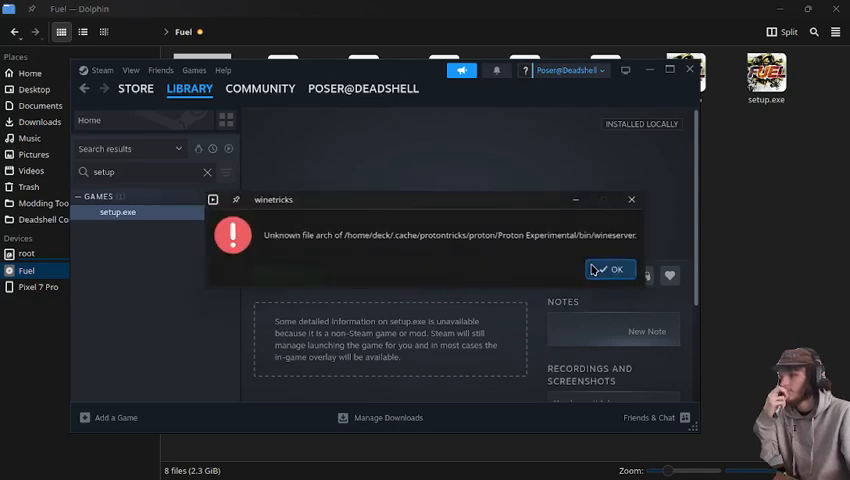
Dismiss the unknown file architecture and 64-bit prefix Winetricks warnings
{"action": "left_click", "coordinate": [610, 268]}
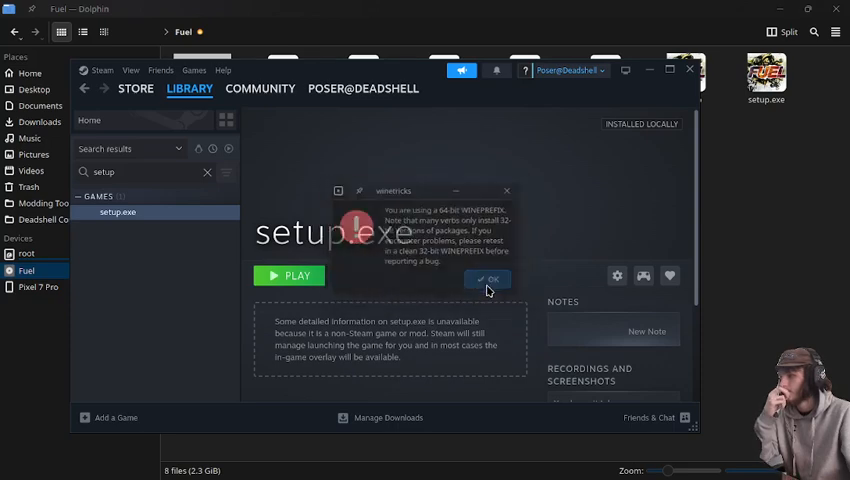
{"action": "left_click", "coordinate": [488, 278]}
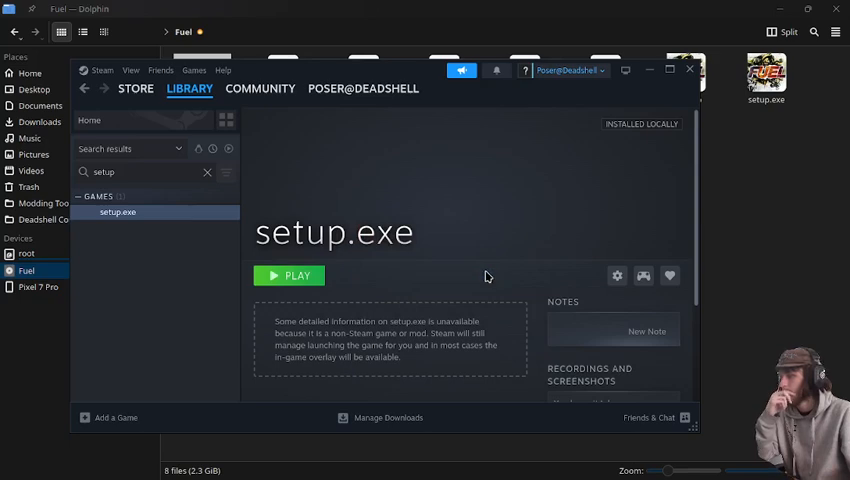
{"action": "left_click", "coordinate": [288, 276]}
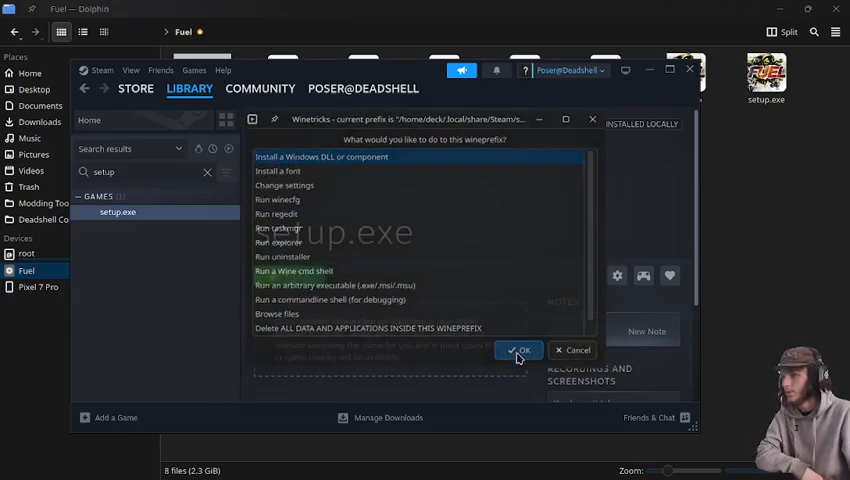
Choose 'Install a Windows DLL or component', tick d3dx9 and install it into the prefix
{"action": "left_click", "coordinate": [518, 350]}
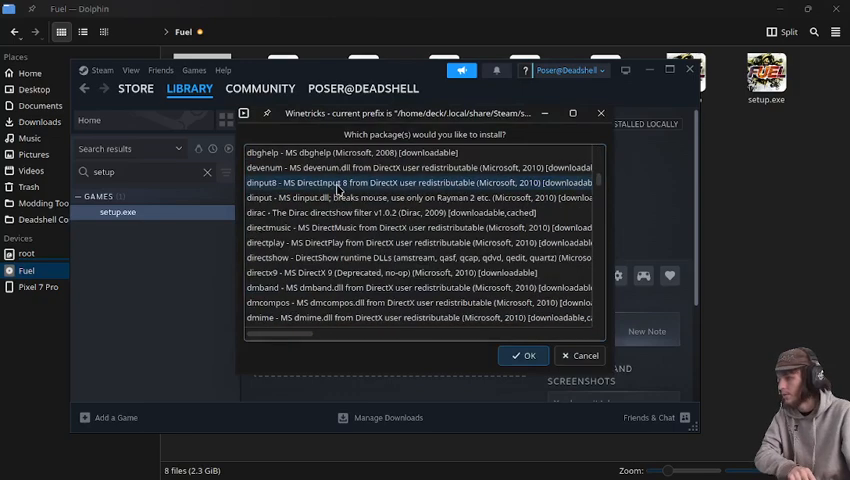
{"action": "scroll", "scroll_direction": "down", "scroll_amount": 3}
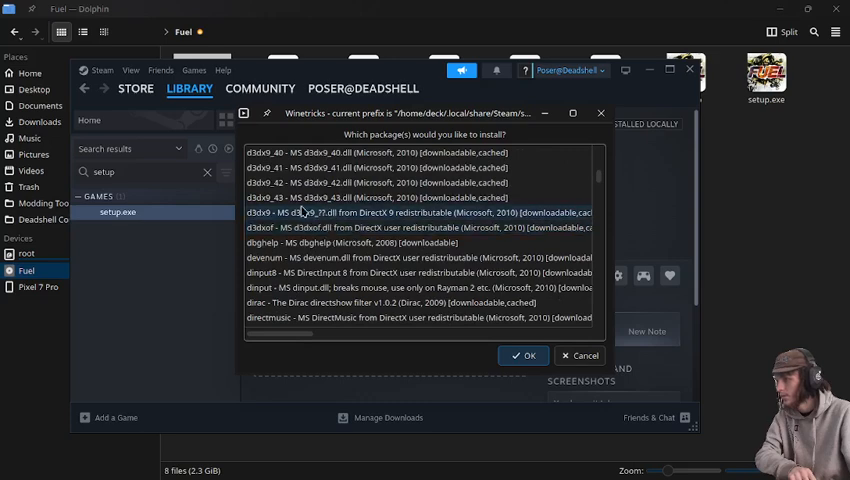
{"action": "left_click", "coordinate": [400, 212]}
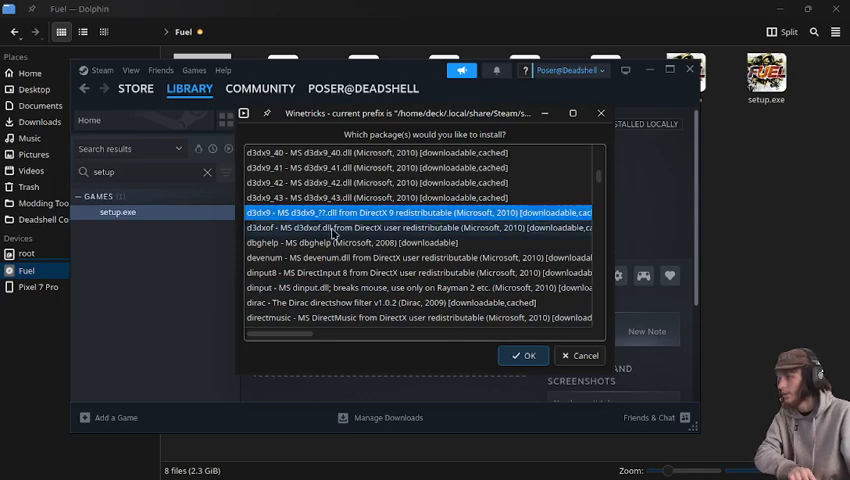
{"action": "left_click", "coordinate": [524, 356]}
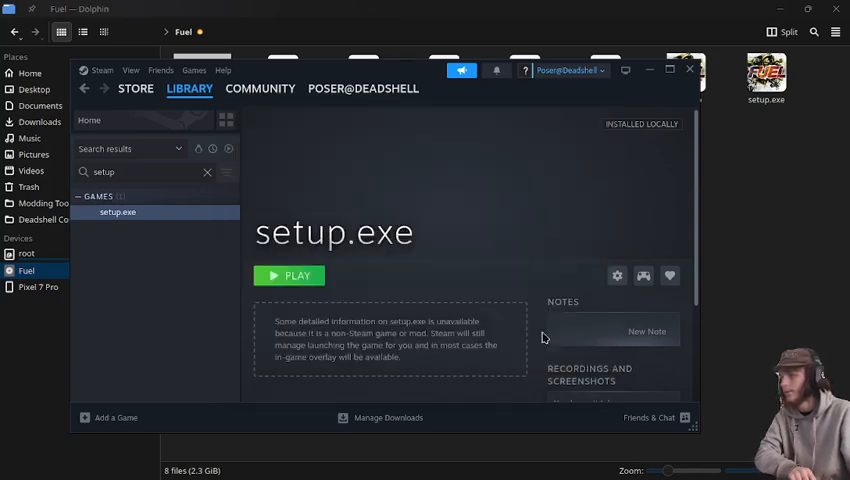
{"action": "mouse_move", "coordinate": [444, 276]}
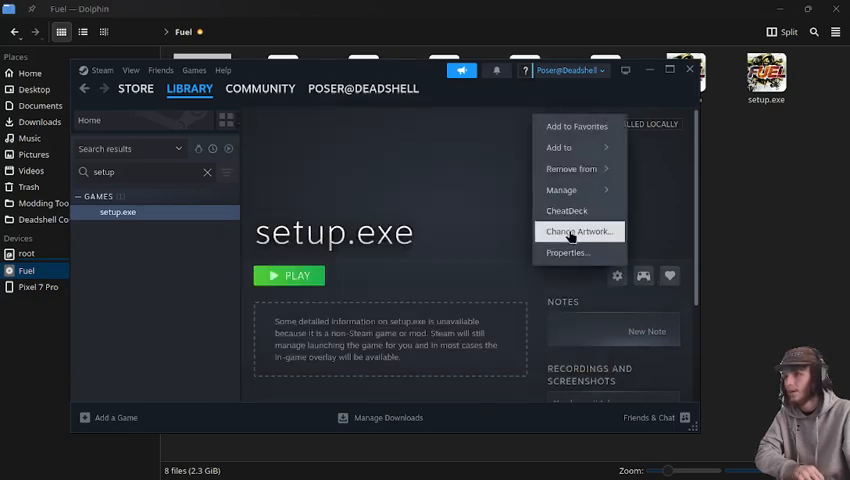
Rename the shortcut to Fuel and set its Start In folder to /home/deck/Games/Fuel
{"action": "left_click", "coordinate": [568, 252]}
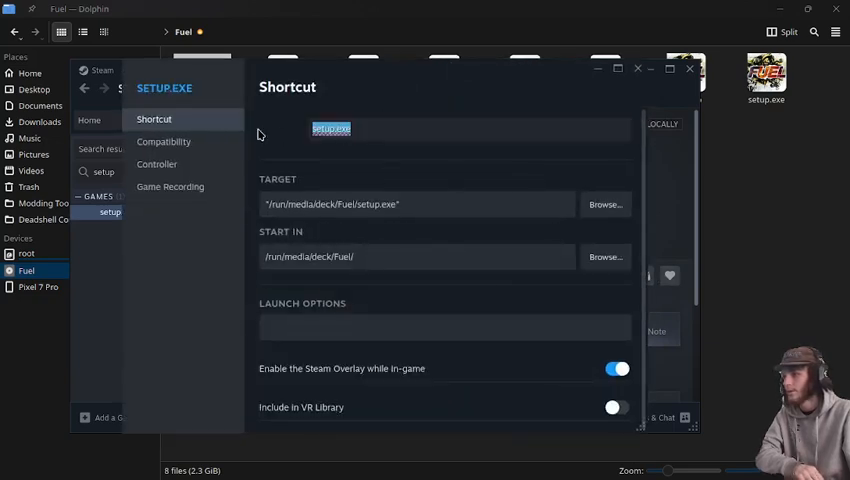
{"action": "type", "text": "Fuel"}
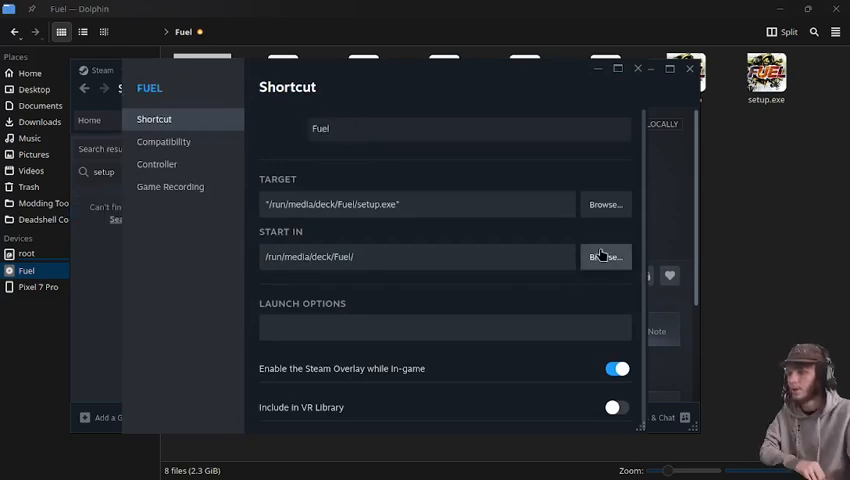
{"action": "left_click", "coordinate": [604, 256]}
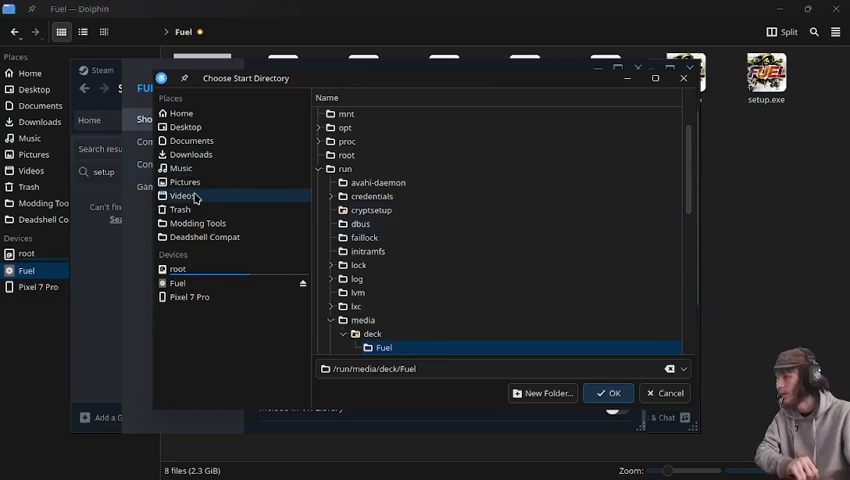
{"action": "left_click", "coordinate": [180, 112]}
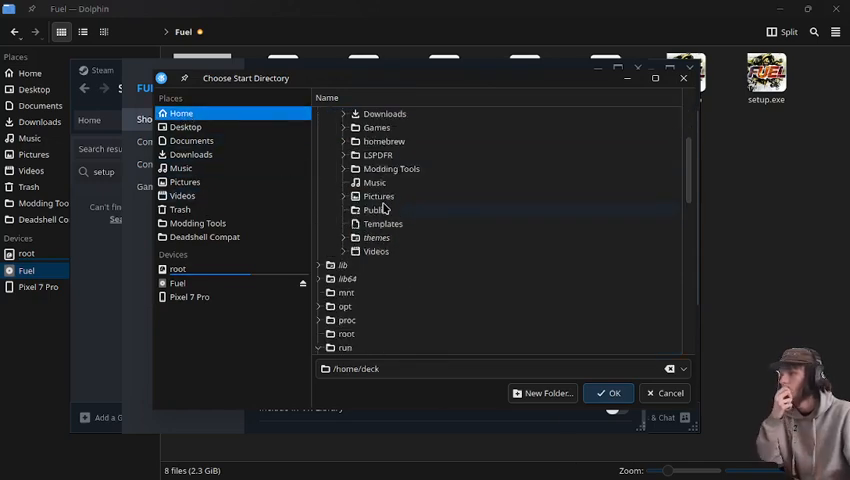
{"action": "scroll", "scroll_direction": "up", "scroll_amount": 3}
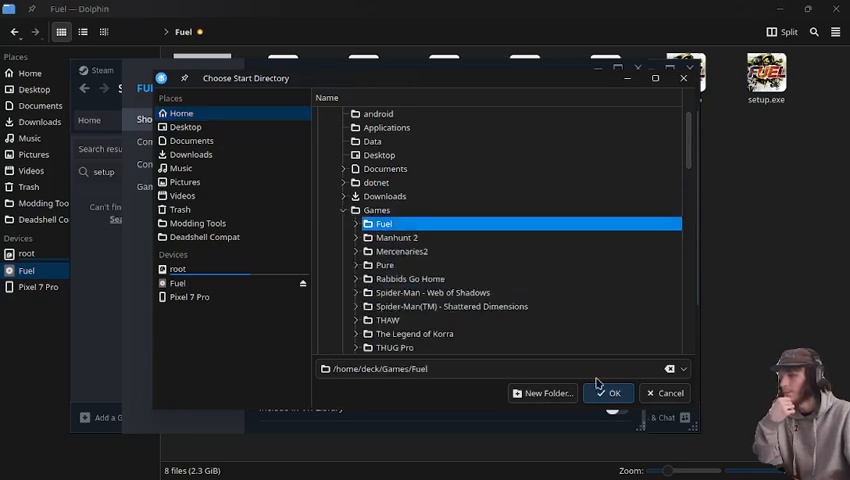
{"action": "left_click", "coordinate": [608, 392]}
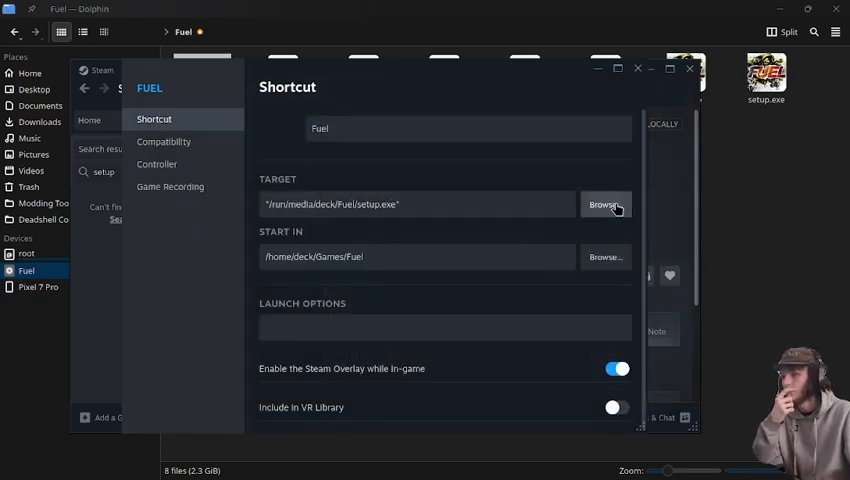
Retarget the shortcut to FUEL.exe in the Games/Fuel folder
{"action": "left_click", "coordinate": [604, 204]}
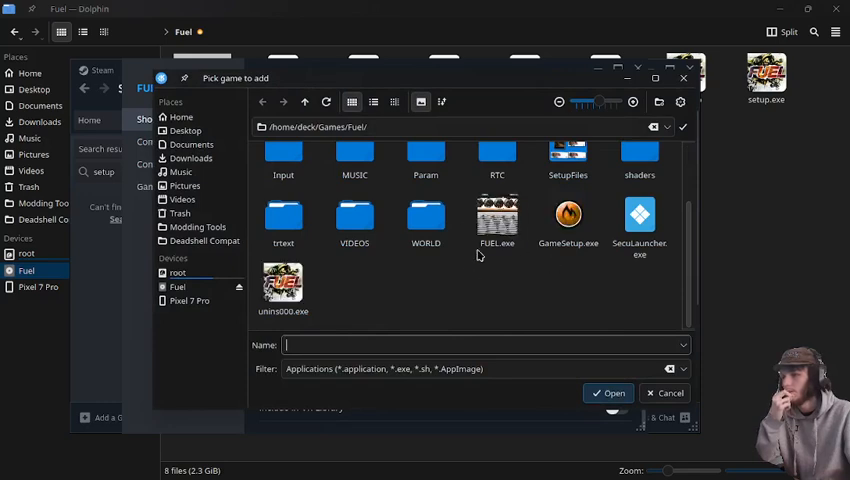
{"action": "left_click", "coordinate": [496, 216]}
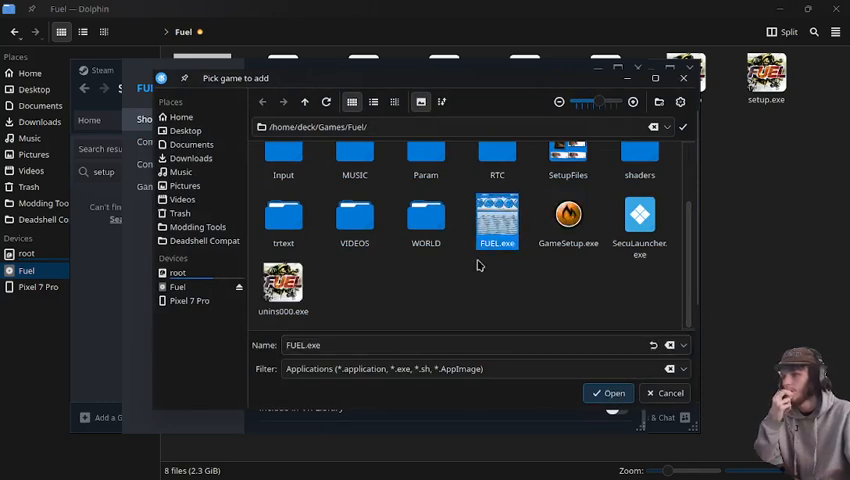
{"action": "mouse_move", "coordinate": [492, 268]}
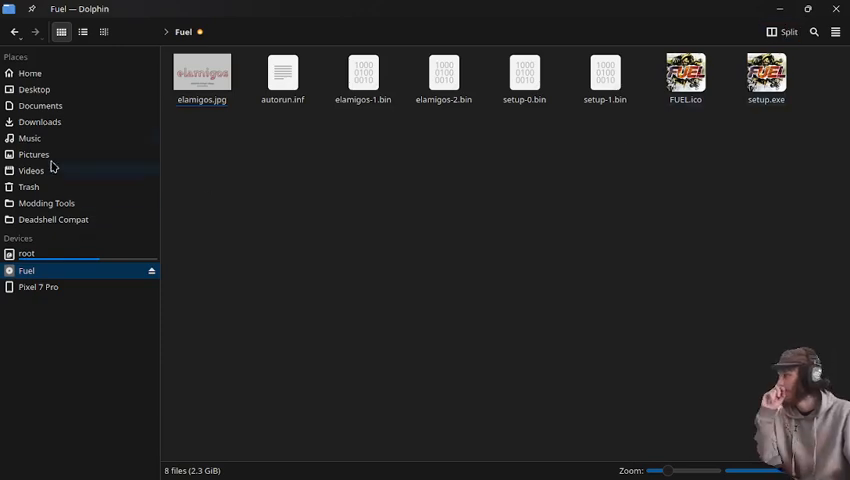
From Downloads, open the XLiveLessNess-v1.5.1.1-Release.zip archive in Ark
{"action": "left_click", "coordinate": [40, 120]}
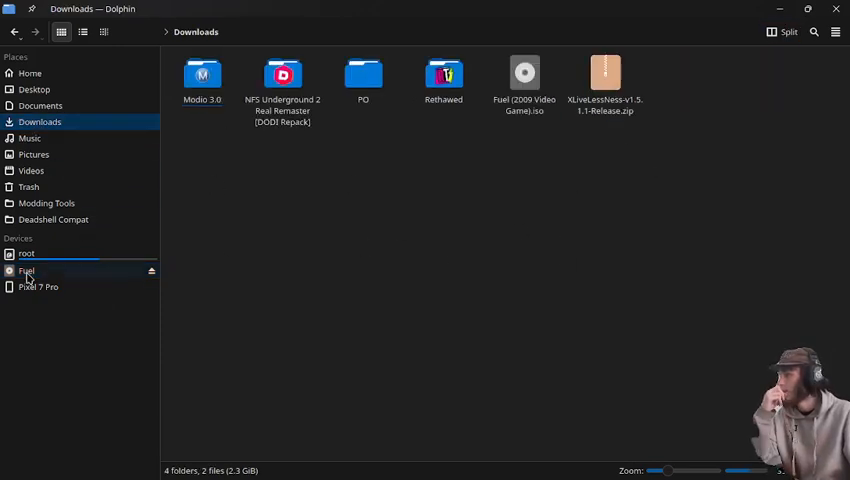
{"action": "right_click", "coordinate": [524, 80]}
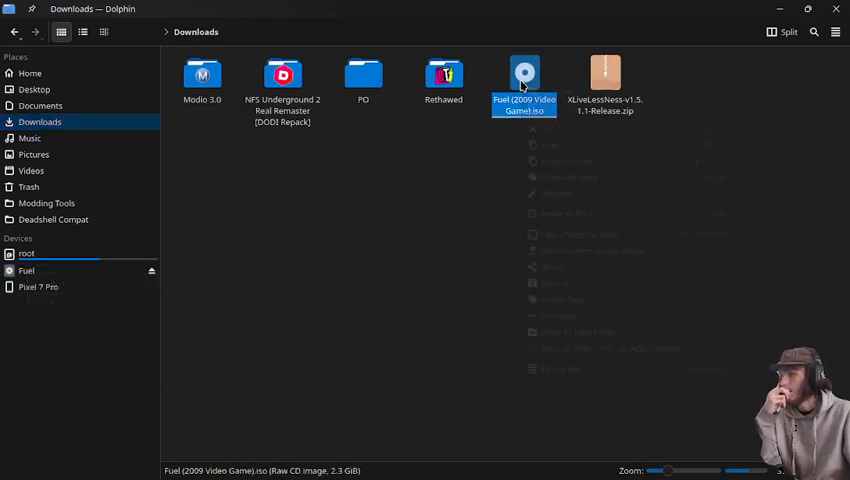
{"action": "right_click", "coordinate": [524, 84]}
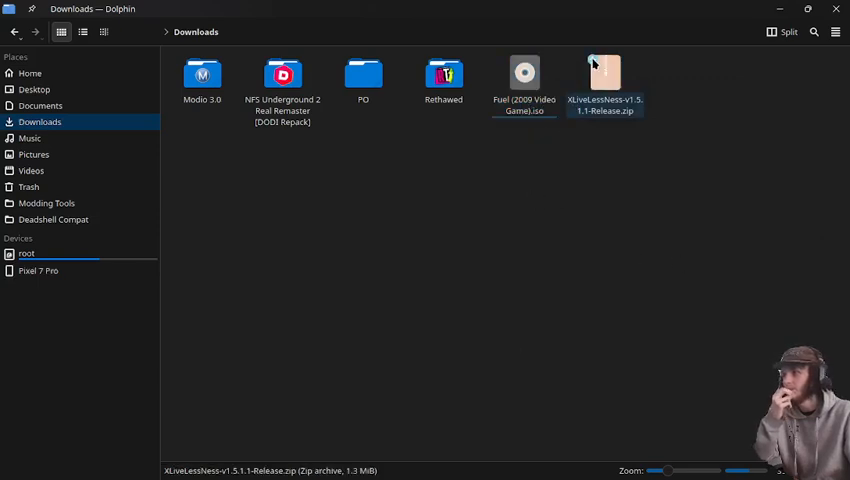
{"action": "double_click", "coordinate": [604, 76]}
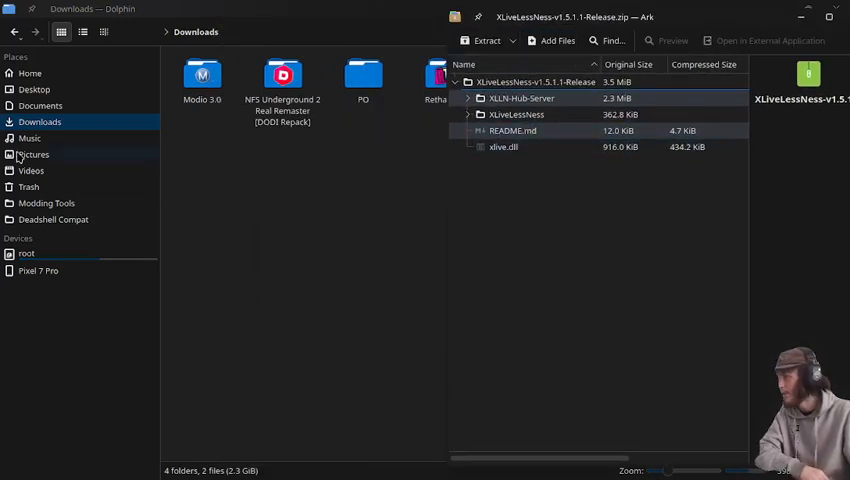
Browse Dolphin to Games > Fuel and extract xlive.dll and xlive.ini from the archive into it
{"action": "right_click", "coordinate": [30, 72]}
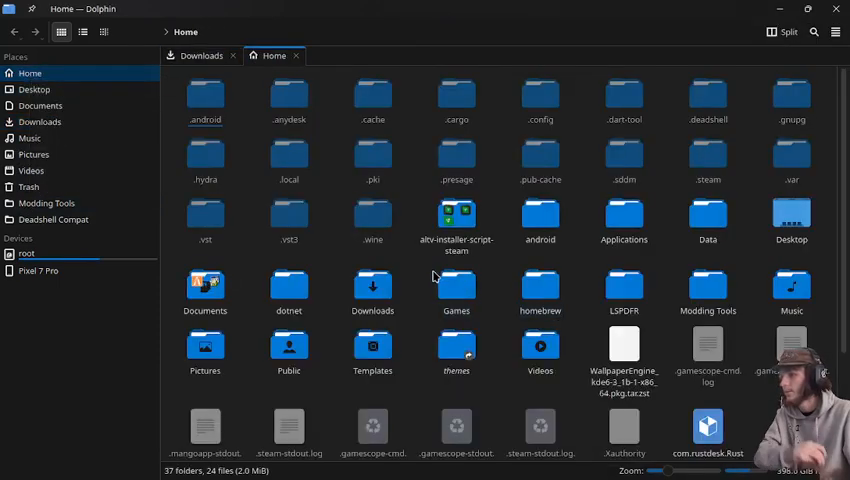
{"action": "double_click", "coordinate": [456, 290]}
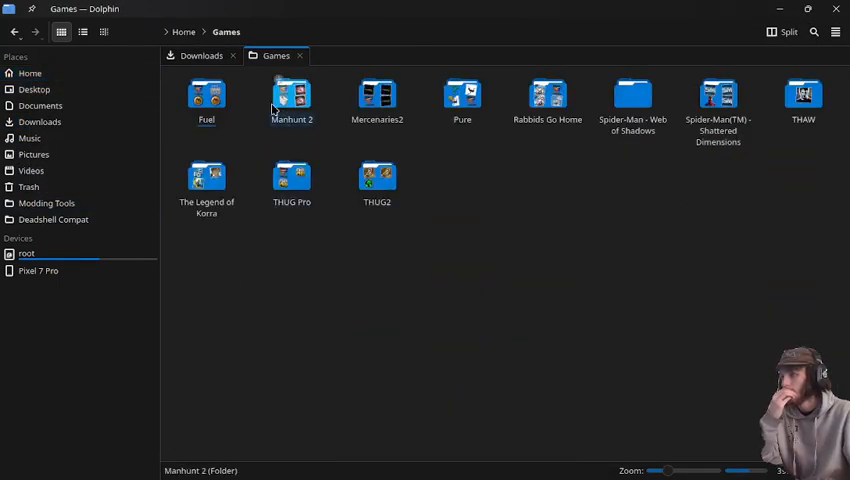
{"action": "double_click", "coordinate": [206, 96]}
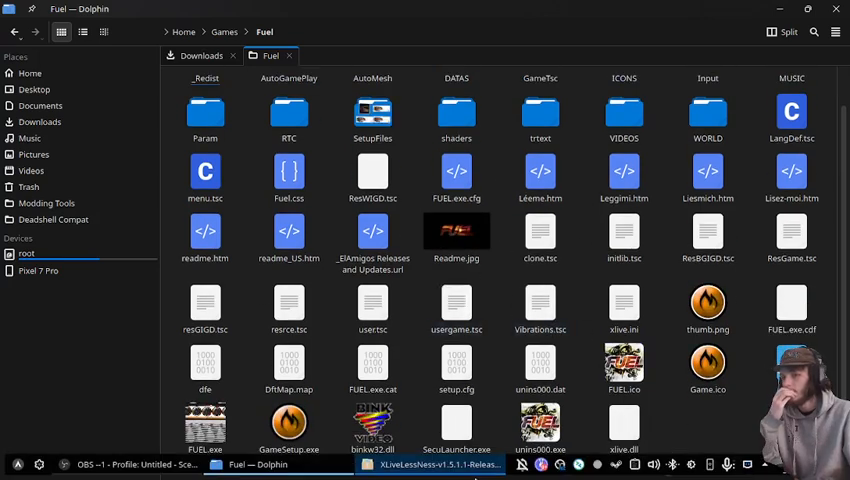
{"action": "right_click", "coordinate": [624, 328]}
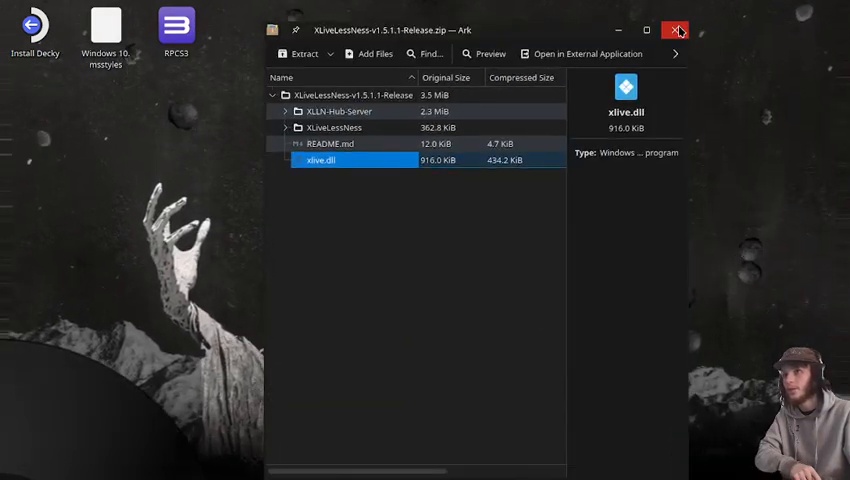
Close Ark and launch Fuel from the Steam Library
{"action": "left_click", "coordinate": [676, 28]}
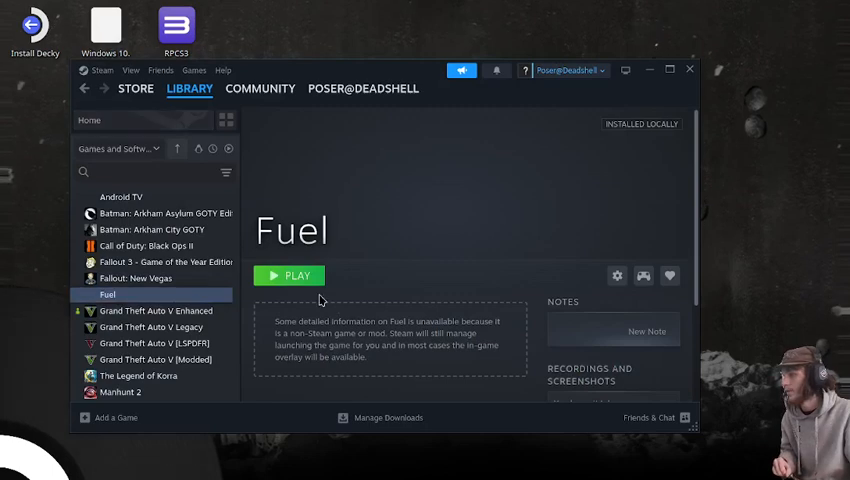
{"action": "left_click", "coordinate": [288, 276]}
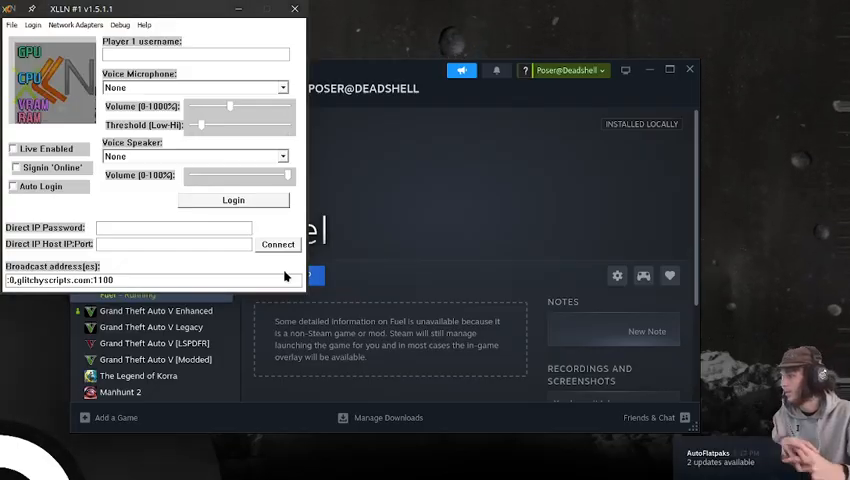
{"action": "mouse_move", "coordinate": [130, 68]}
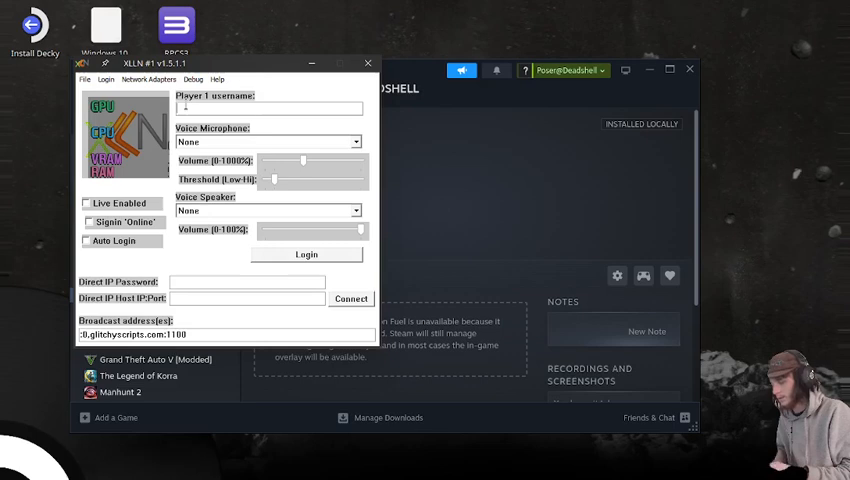
Log in to XLiveLessNess as 'Poser' with Auto Login on, then stop Fuel in Steam
{"action": "type", "text": "Poser@Deadshell"}
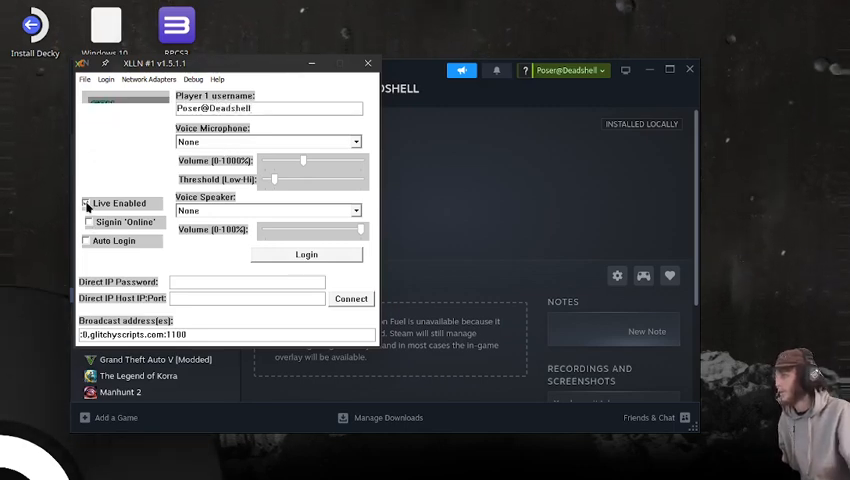
{"action": "left_click", "coordinate": [88, 204]}
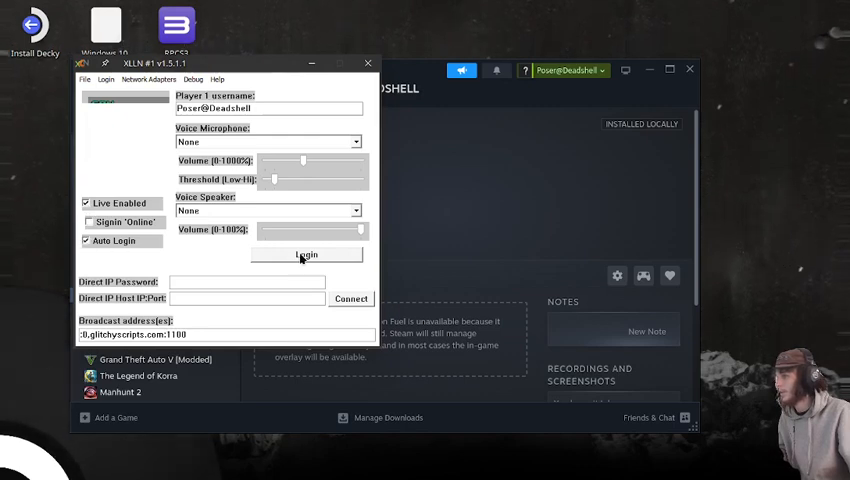
{"action": "left_click", "coordinate": [306, 254]}
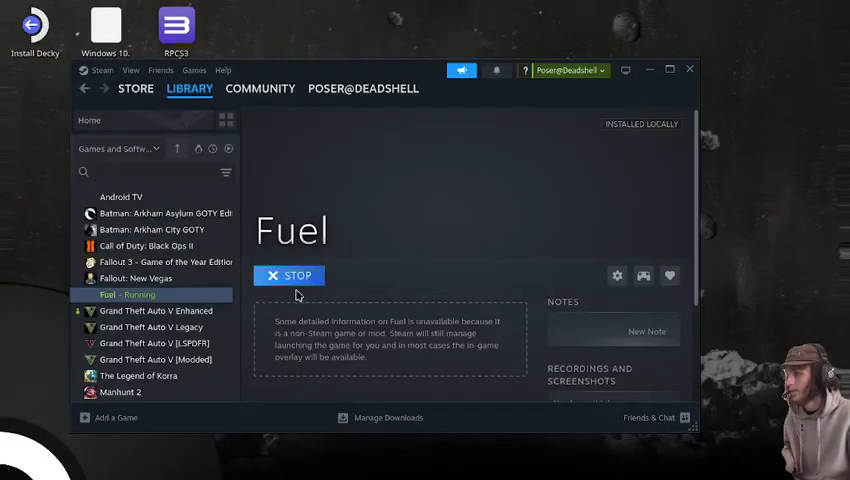
{"action": "left_click", "coordinate": [288, 276]}
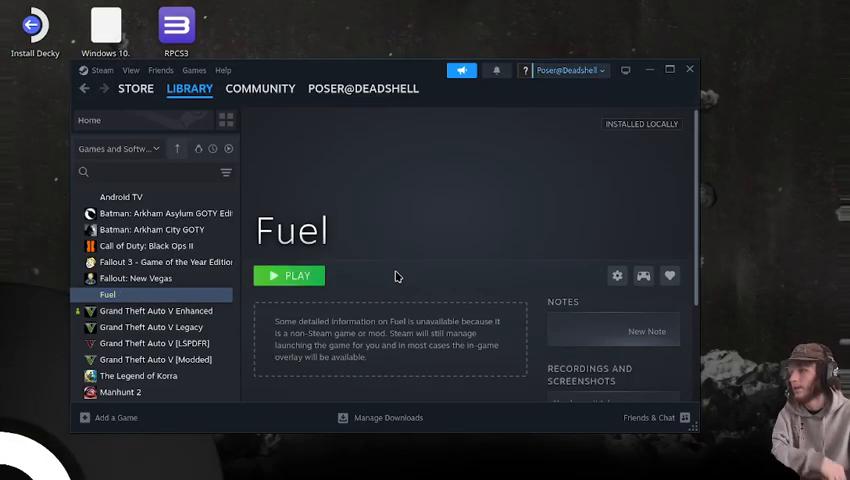